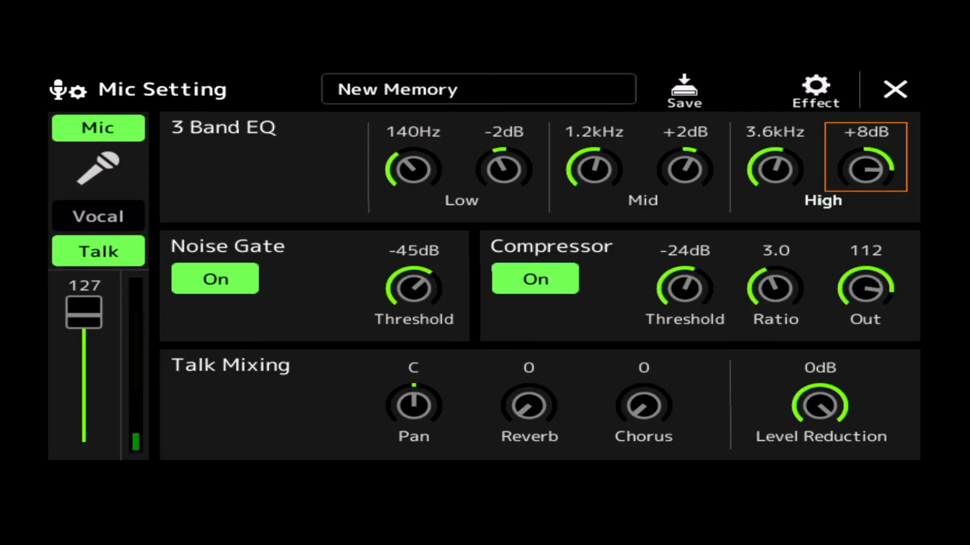
# After selecting input and compressor levels, set Low EQ frequency to 160Hz and turn the noise gate off
pyautogui.click(83, 365)
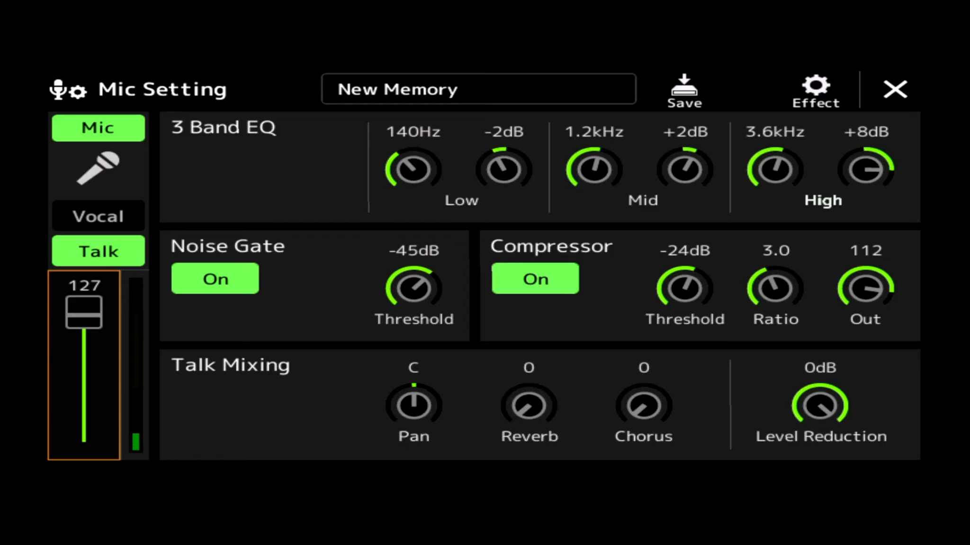
pyautogui.click(865, 290)
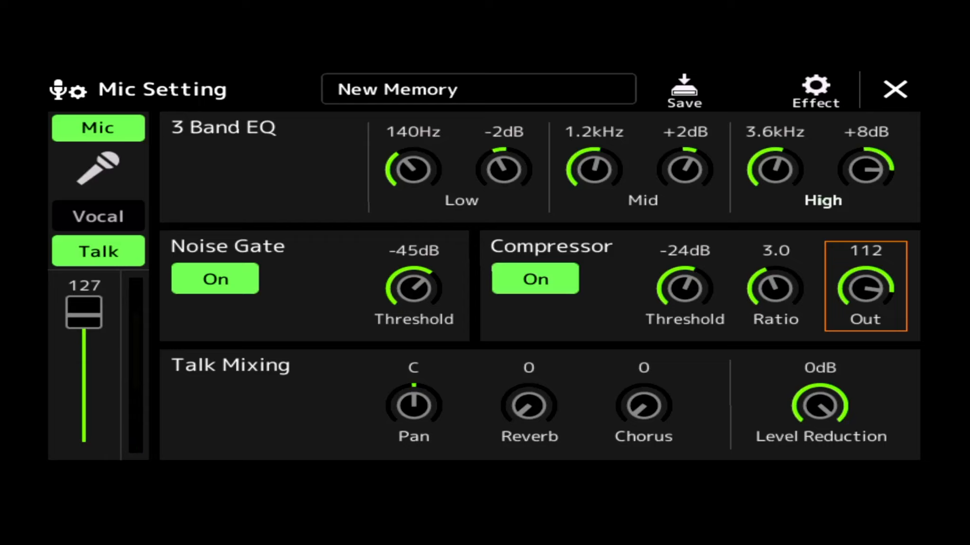
pyautogui.click(413, 168)
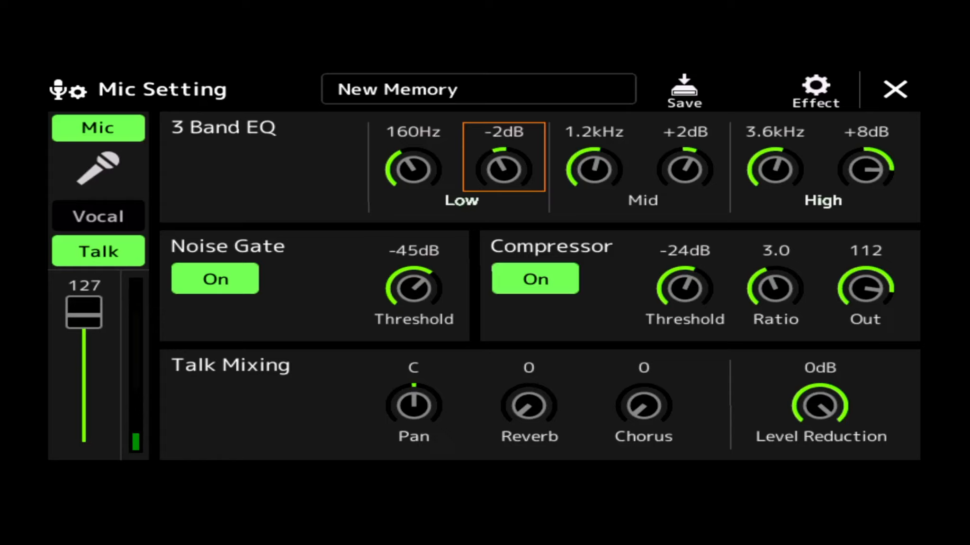
pyautogui.click(774, 169)
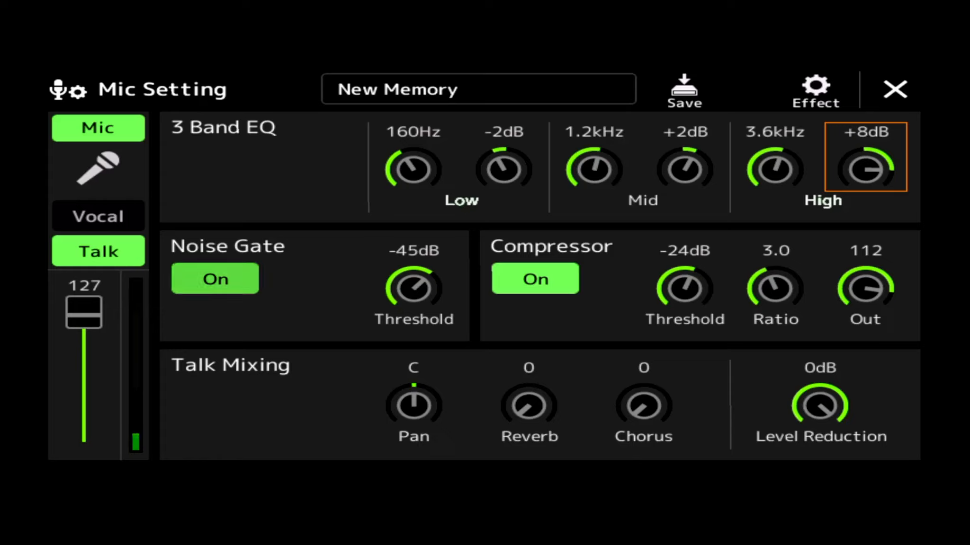
pyautogui.click(214, 278)
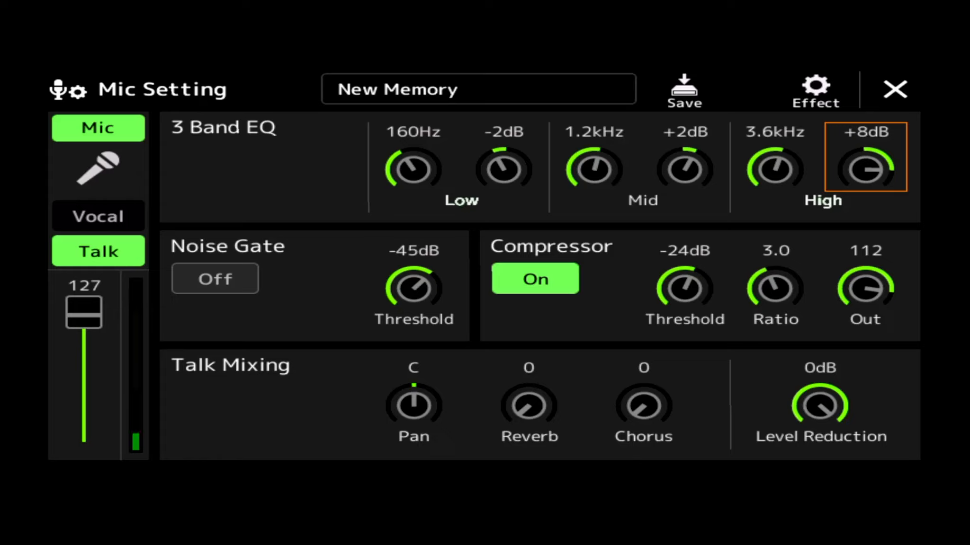
# Turn the noise gate back on with a -48dB threshold and begin saving the memory
pyautogui.click(214, 279)
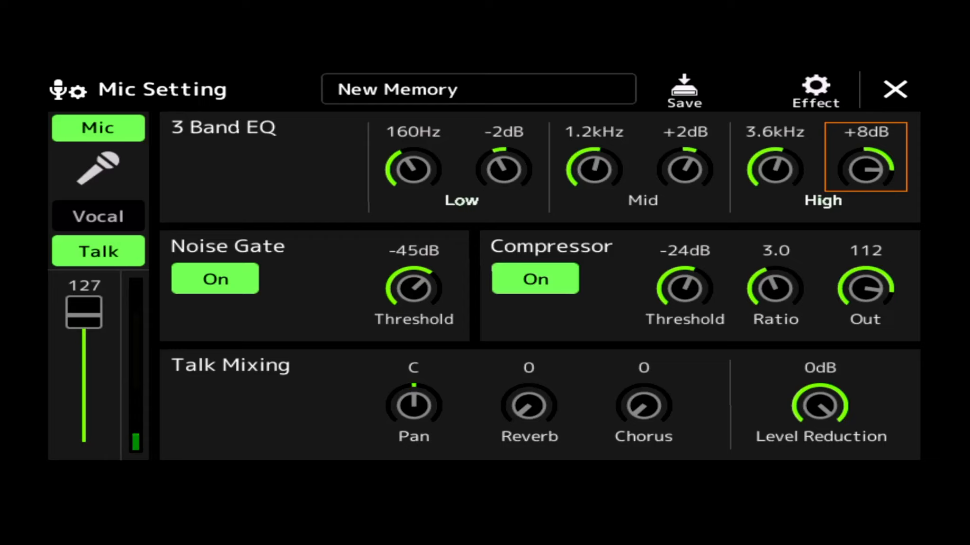
pyautogui.click(413, 287)
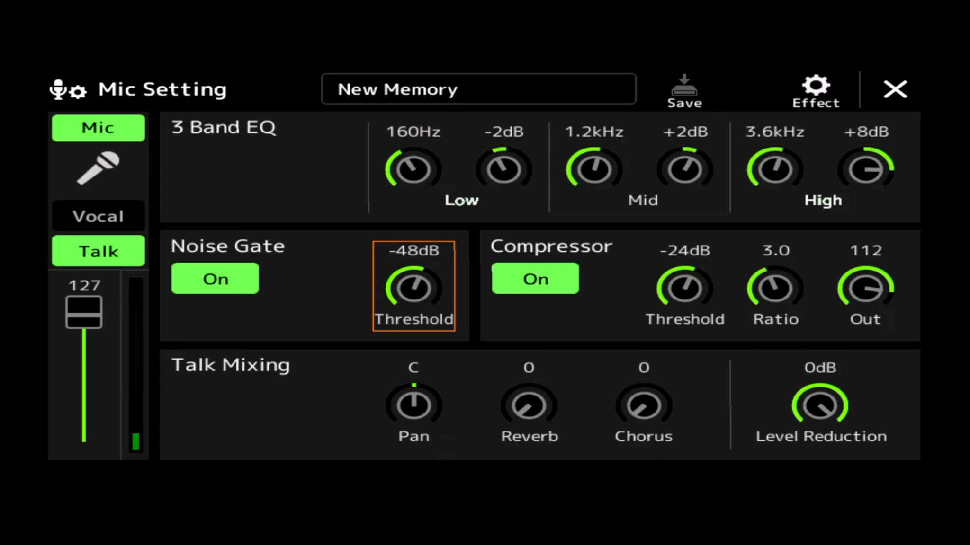
pyautogui.click(683, 90)
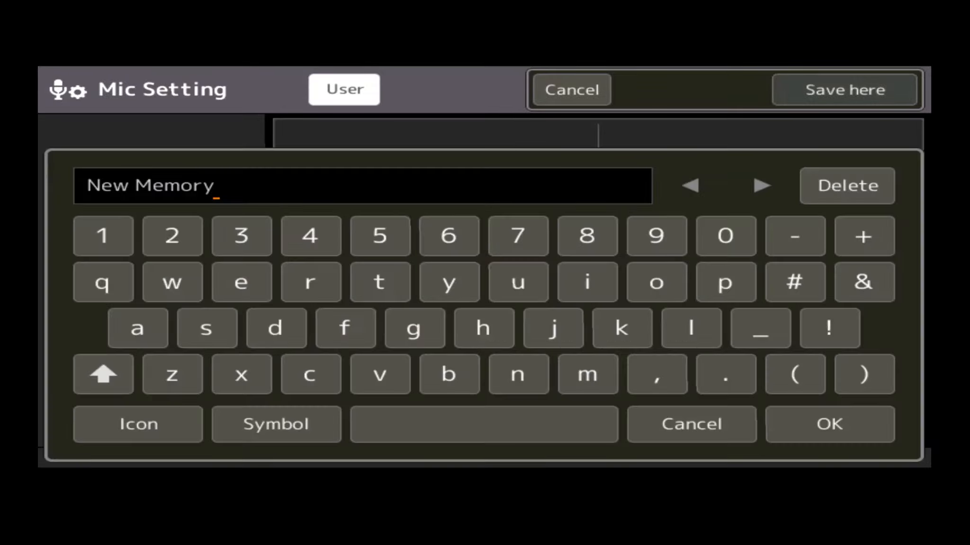
# Replace the default memory name with 'MY MIC' in capitals and confirm the save
pyautogui.click(845, 186)
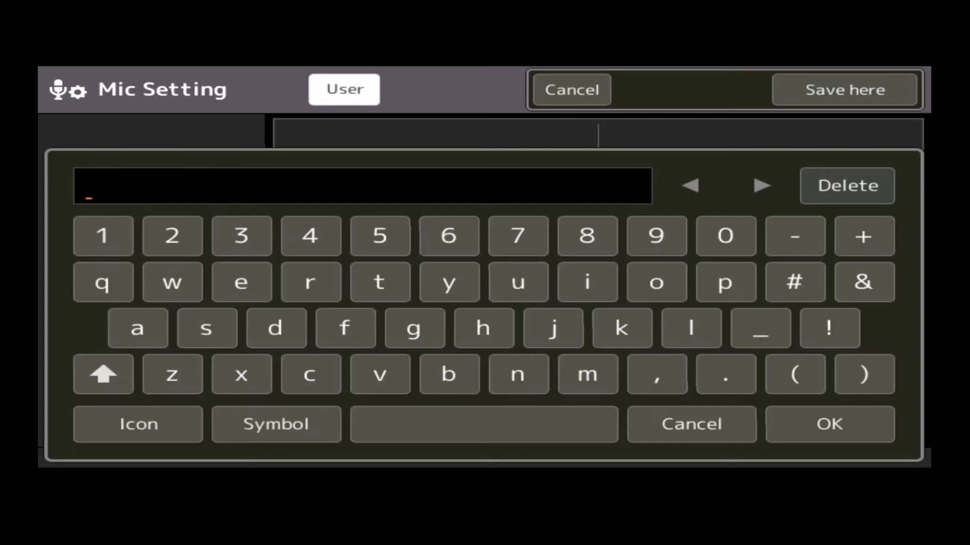
pyautogui.click(586, 374)
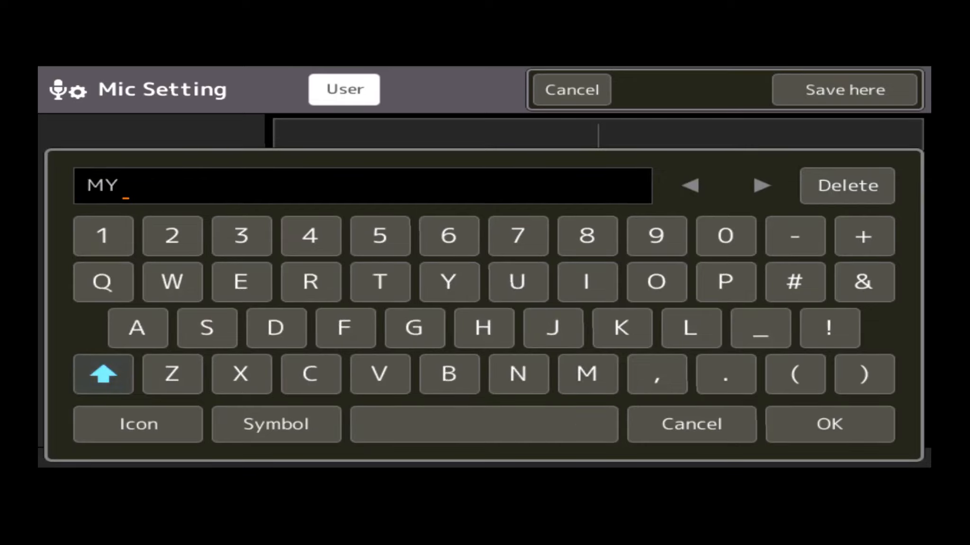
pyautogui.click(585, 374)
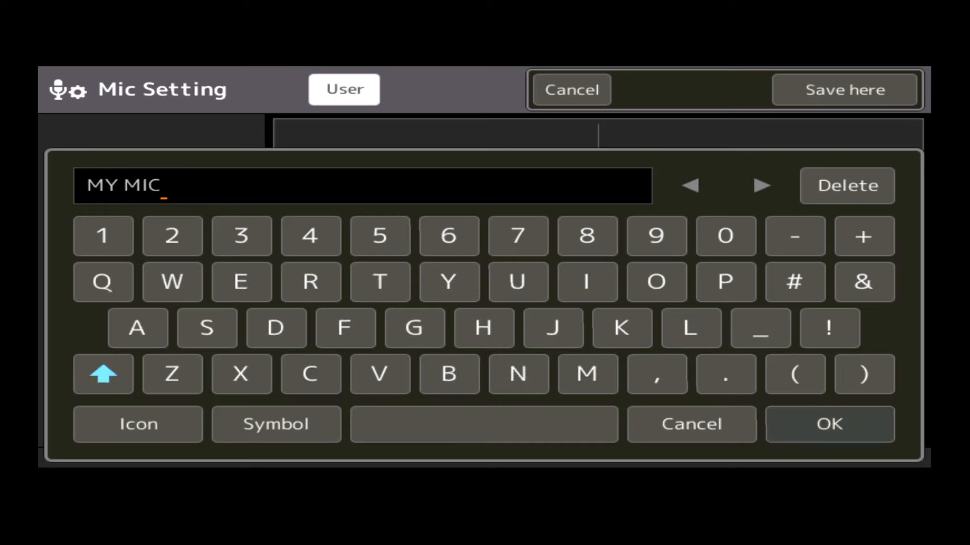
pyautogui.click(828, 424)
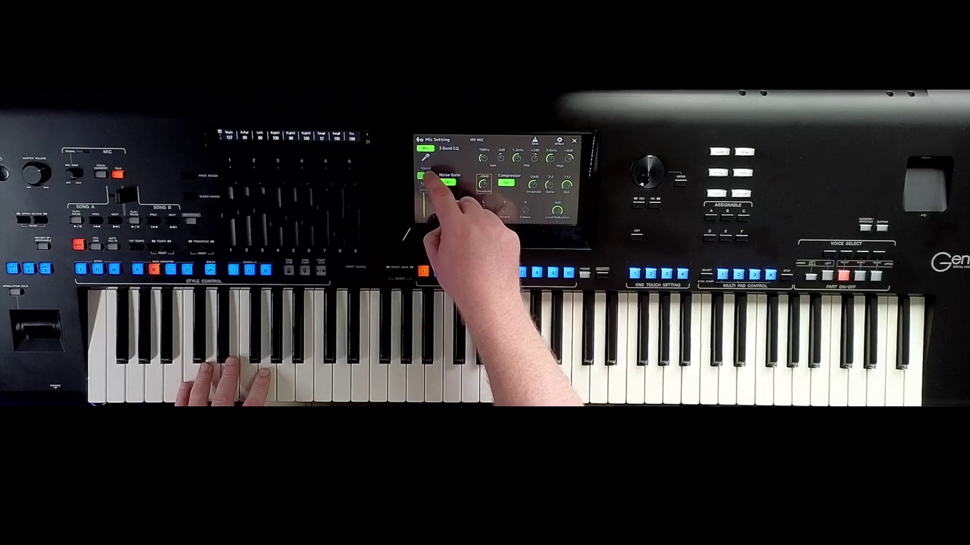
pyautogui.click(426, 167)
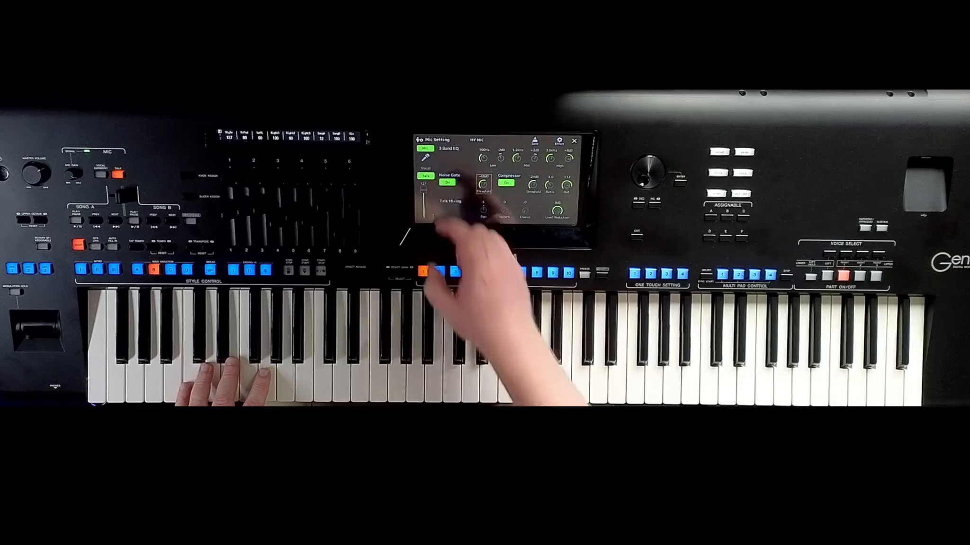
pyautogui.moveTo(451, 272)
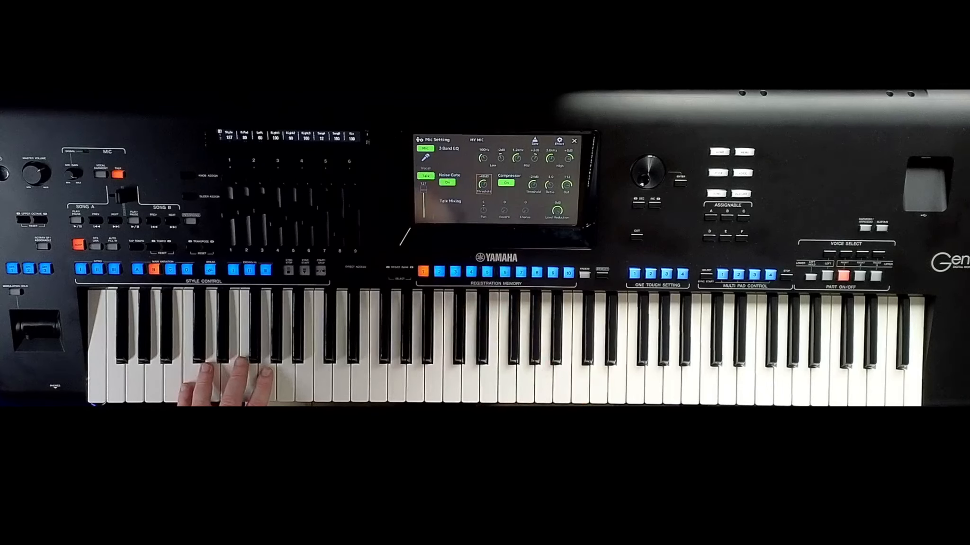